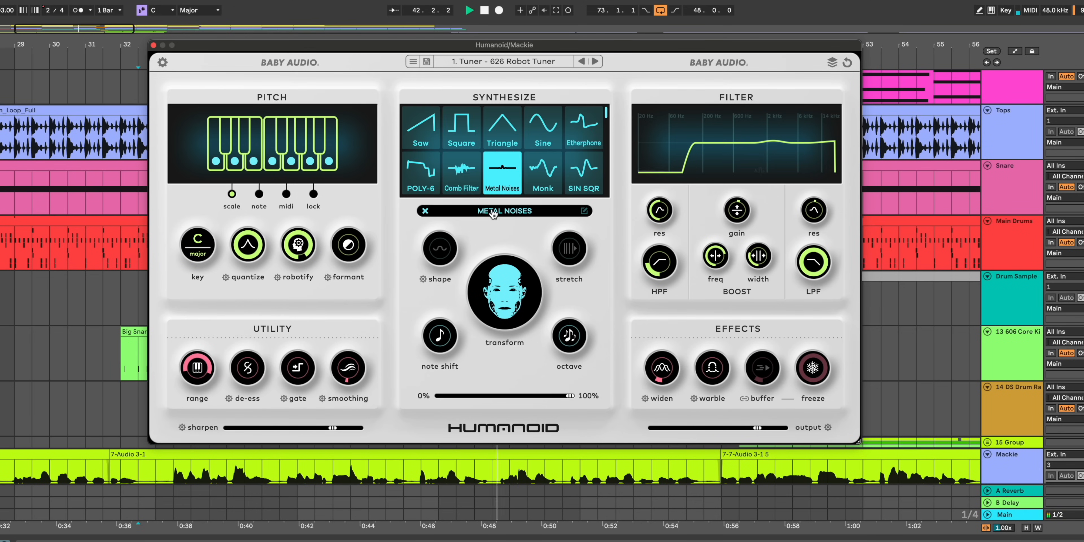
Step: Drag the band shift sliders to low -2.1 dB, mid 8.0 dB and high 12.7 dB
click(543, 127)
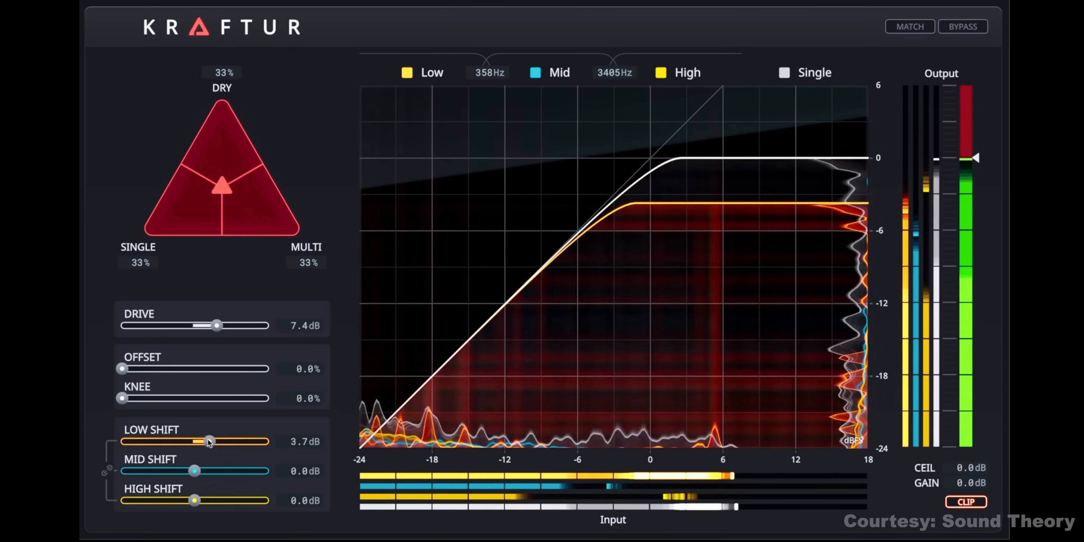
drag(209, 441, 181, 441)
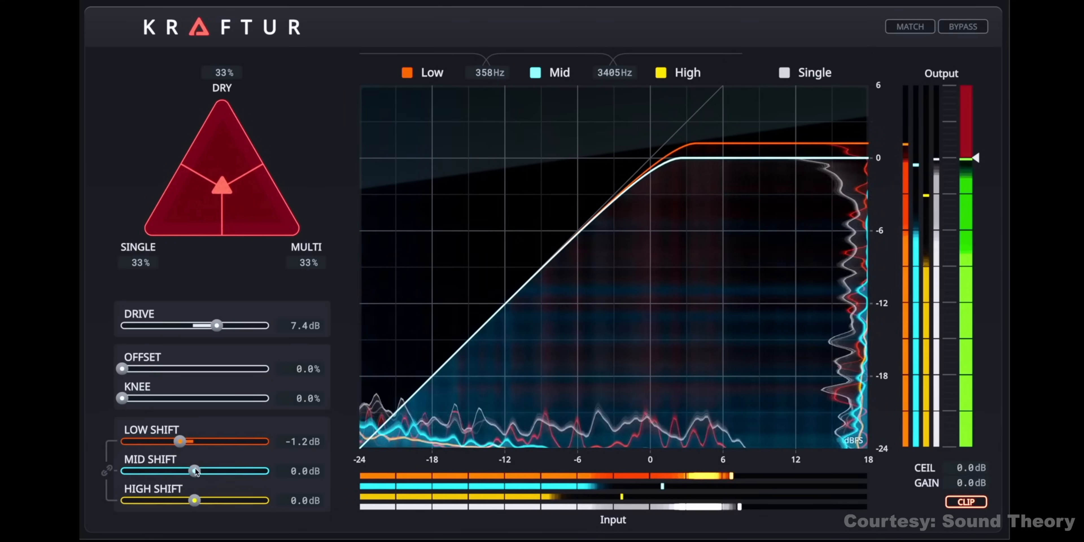
drag(193, 471, 229, 470)
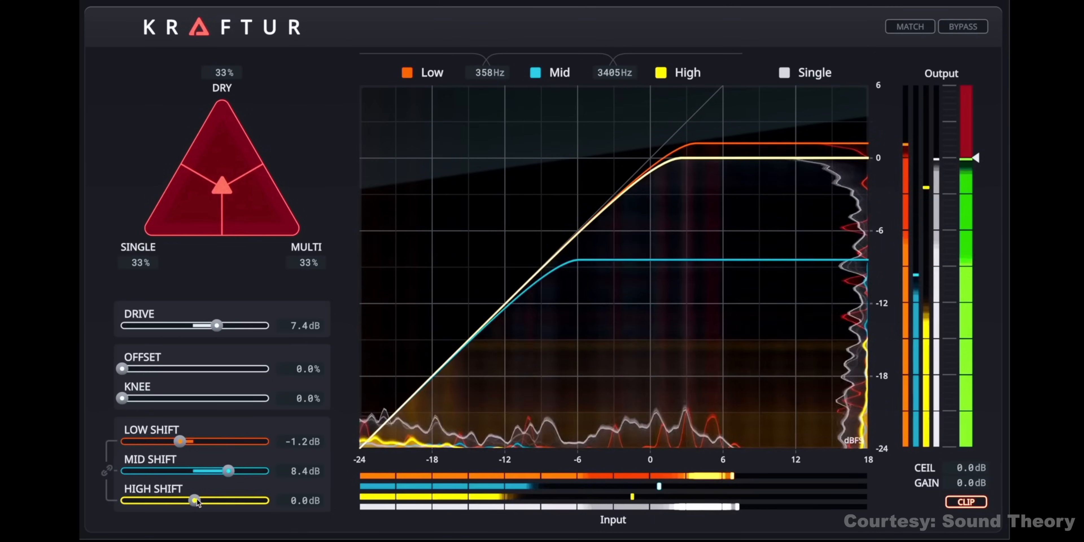
drag(194, 500, 246, 499)
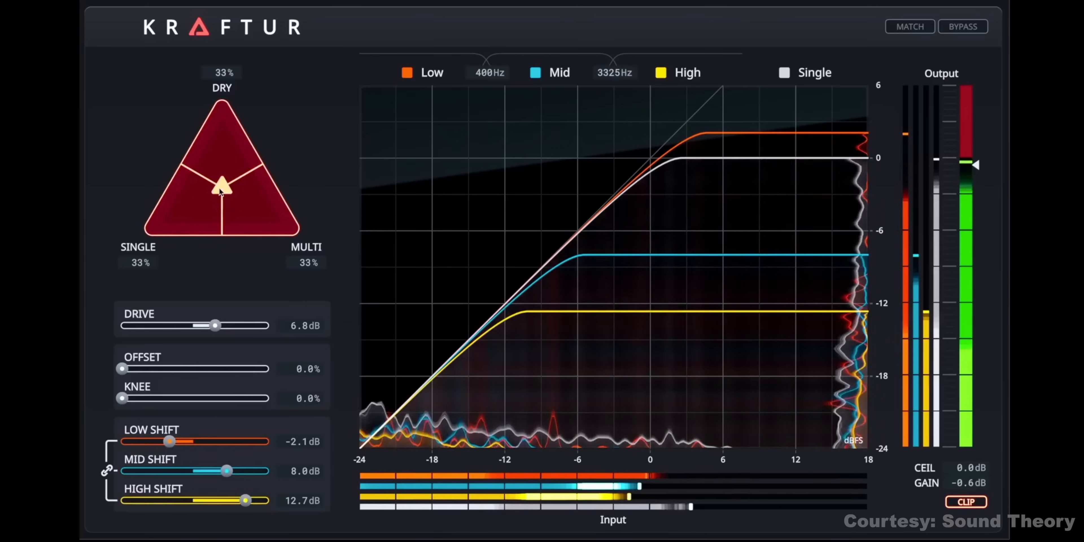
Step: Move the mix handle to the DRY, SINGLE and MULTI corners, then back toward the centre
drag(221, 184, 222, 96)
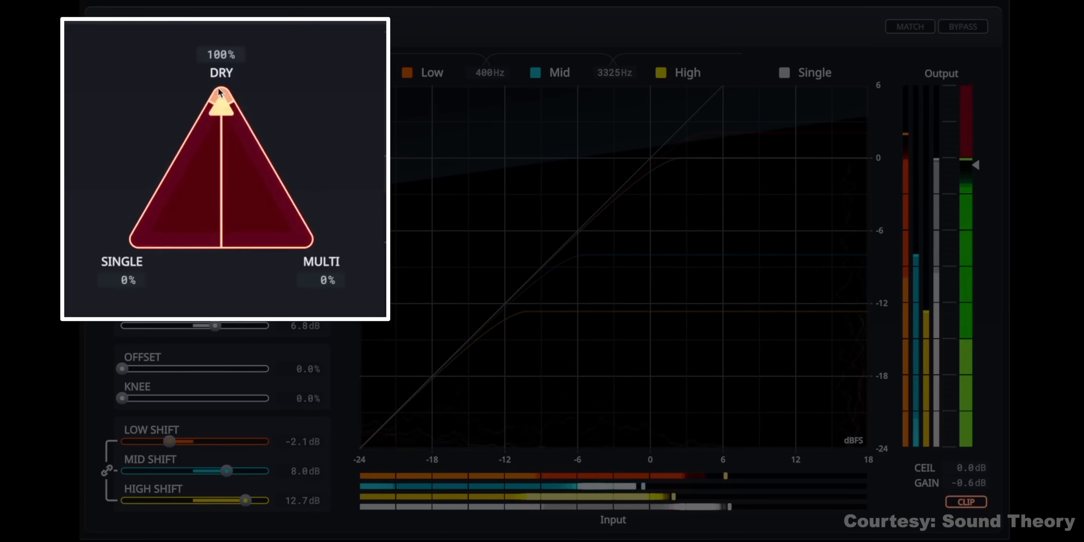
drag(220, 101, 145, 239)
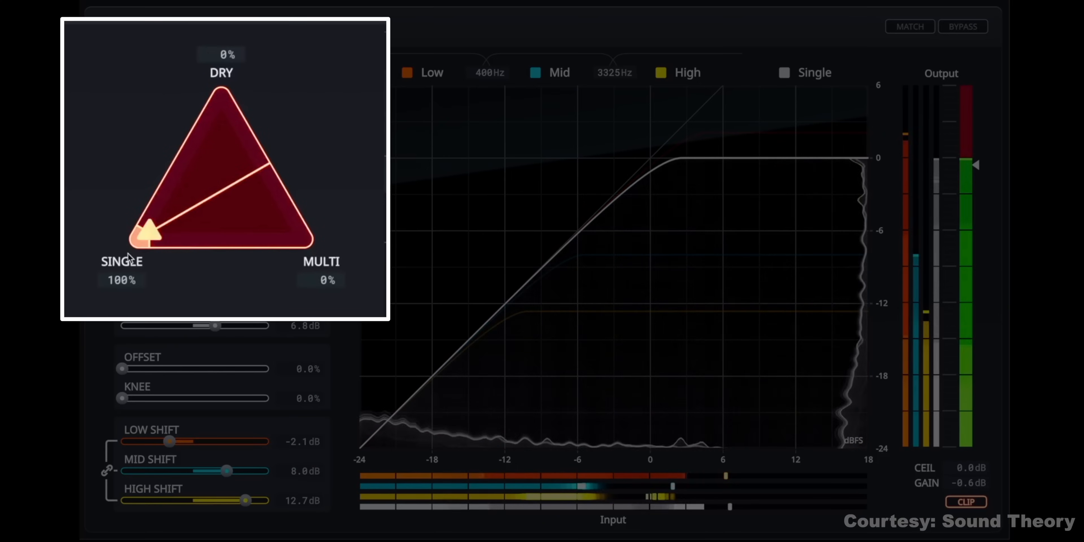
drag(146, 235, 298, 235)
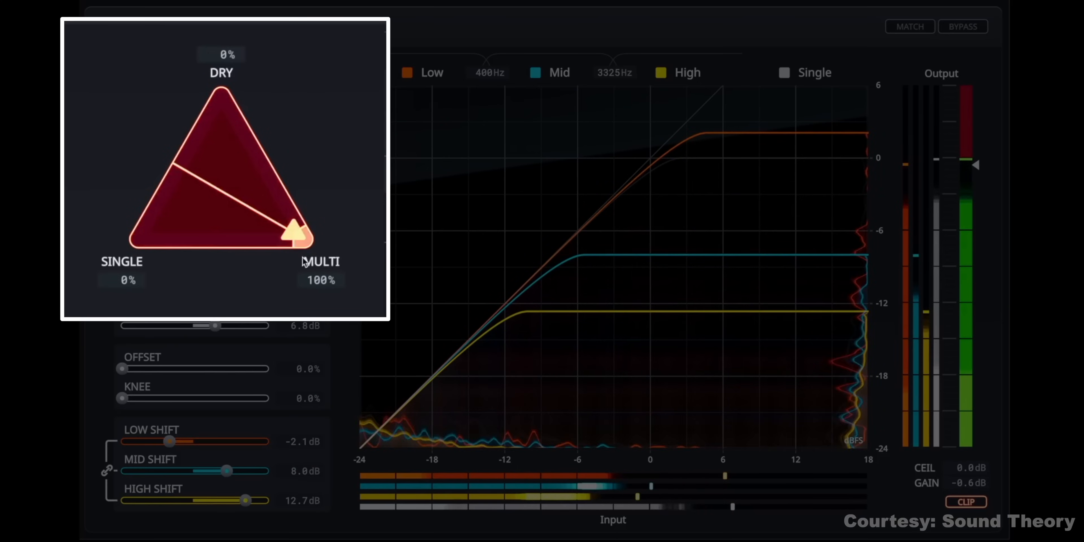
drag(297, 232, 228, 187)
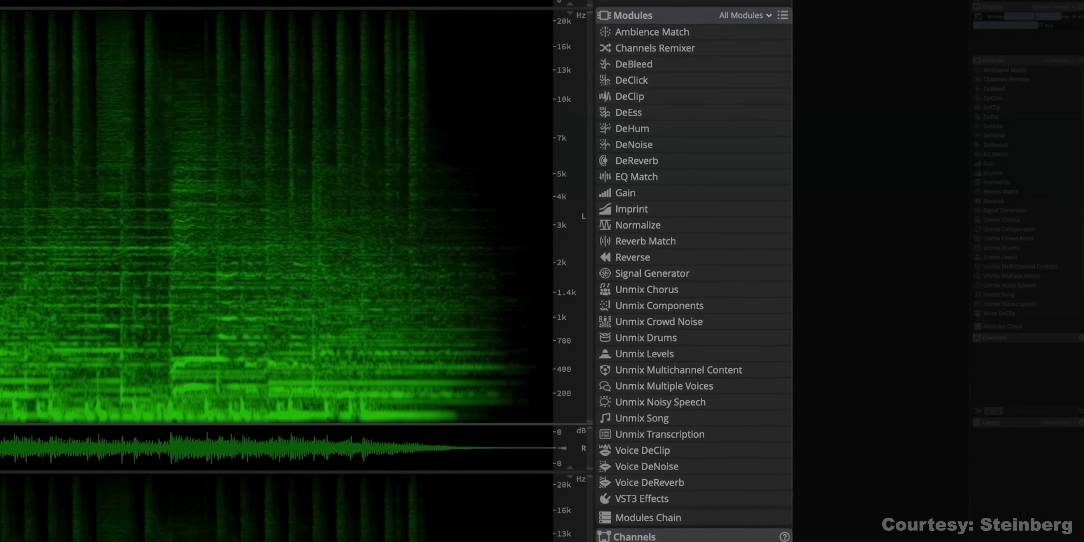
Step: Create the Pop Song Unmix / Remix filter and apply Unmix Song for drums, piano, sax & brass and bass
click(748, 16)
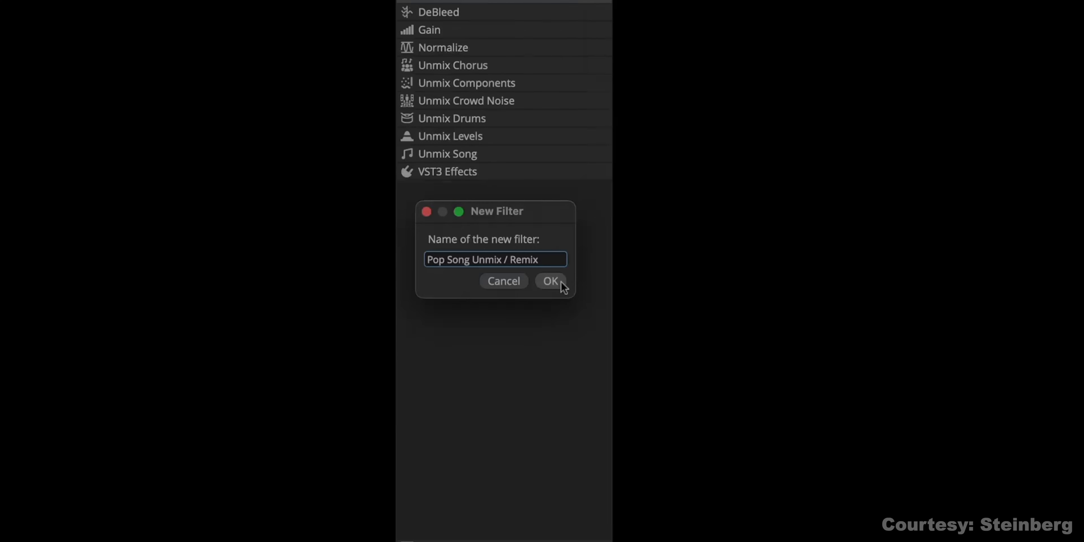
click(551, 281)
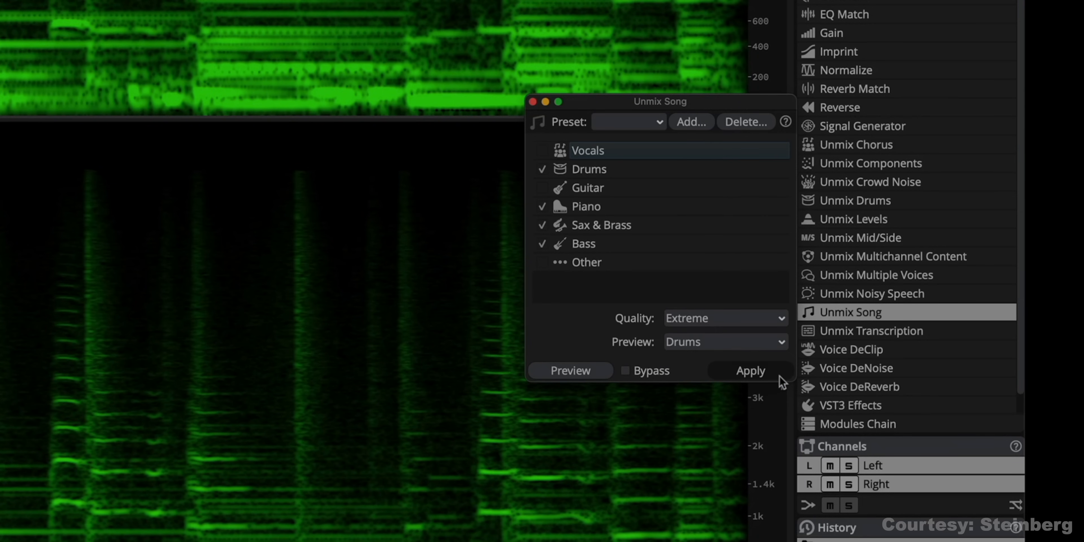
click(751, 370)
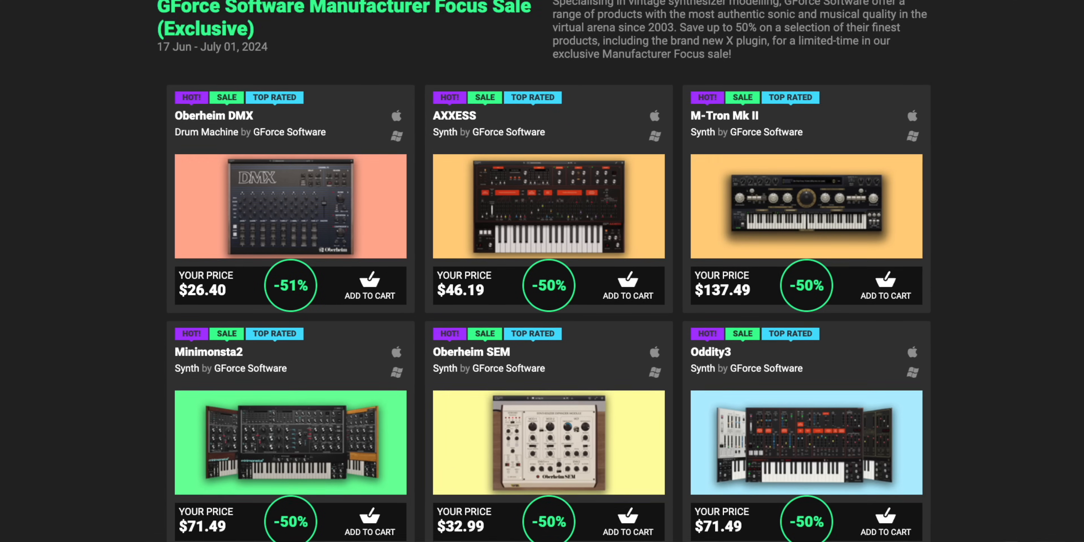
Step: Scroll the GForce sale page to reveal VSM IV, impOSCar3 and Oberheim OB-X
scroll(down, 3)
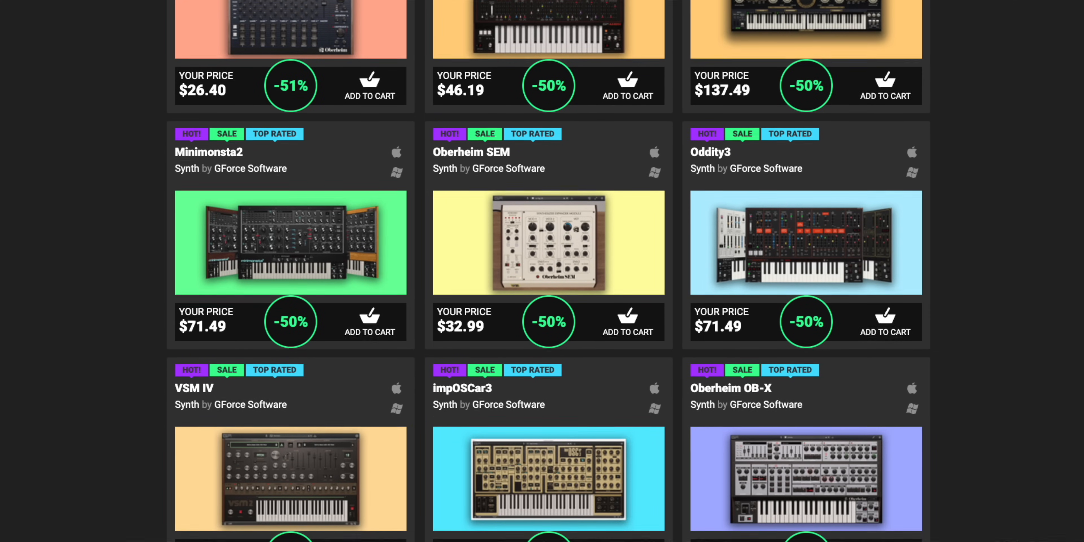
scroll(down, 3)
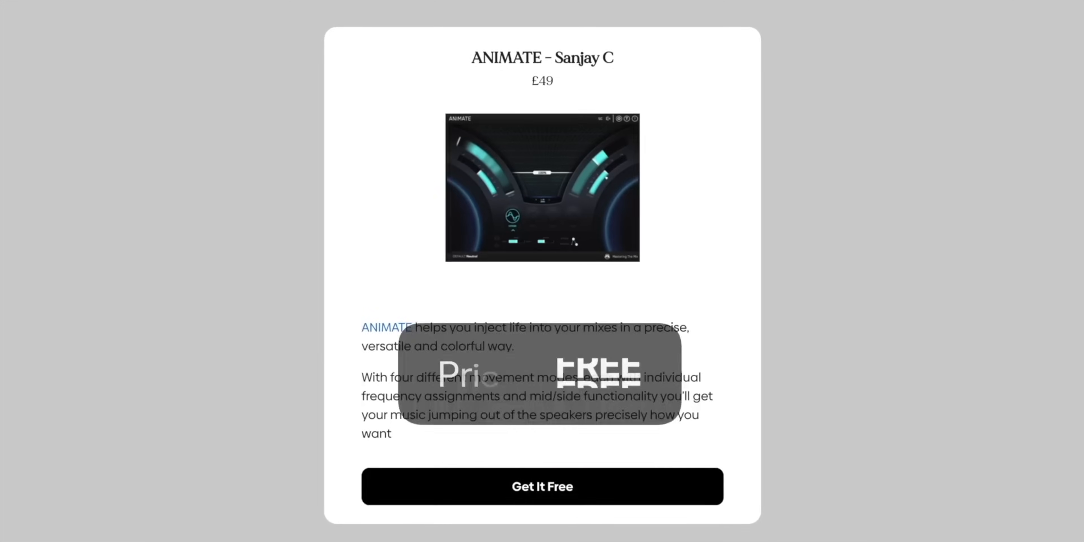
Step: Go from ANIMATE's Get It Free page to Soundiron's Free Kontakt Player instruments section
click(541, 487)
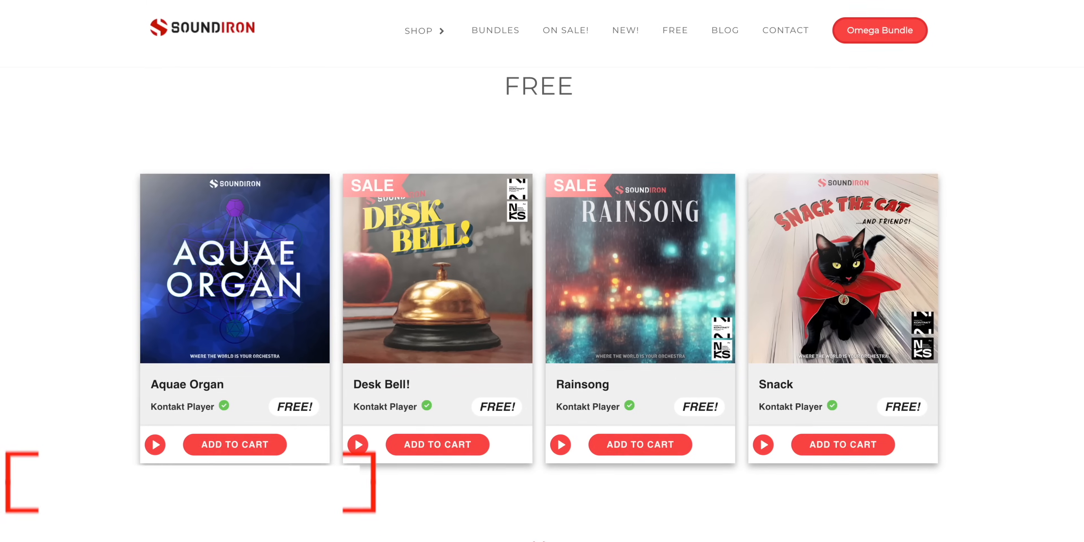